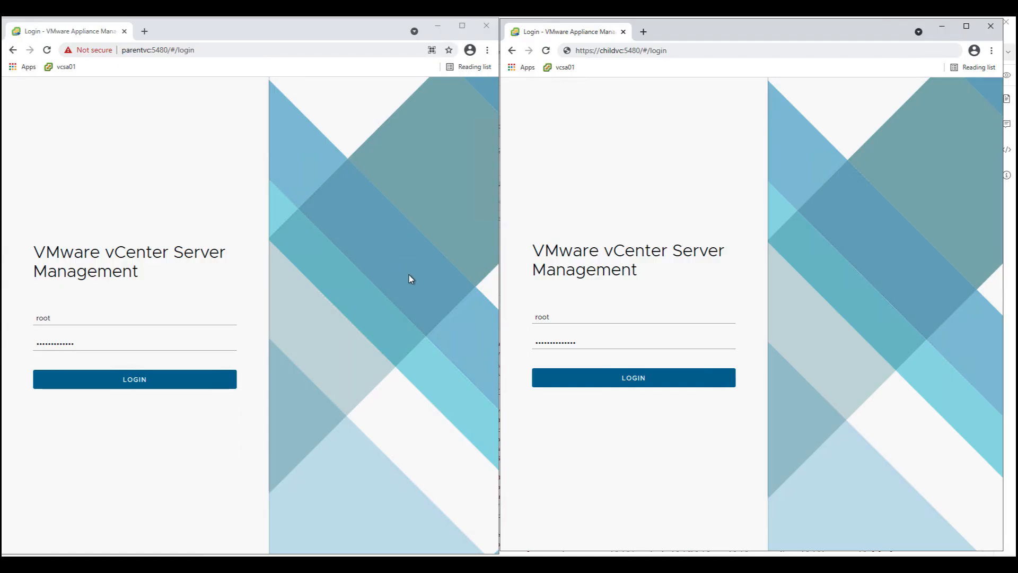
mouse_move(296, 254)
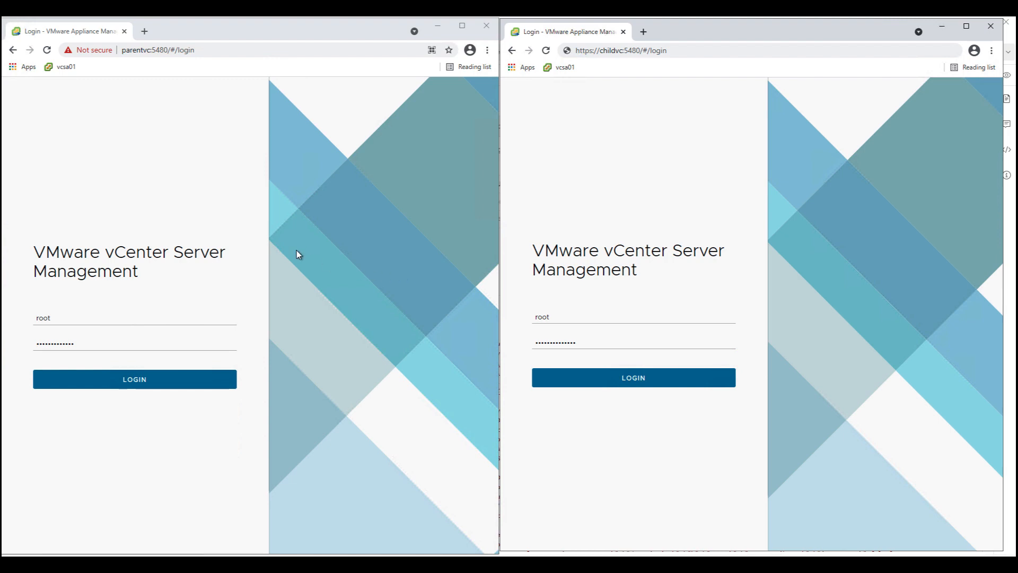
- Highlight the parent and child vCenter appliance addresses for comparison
click(195, 50)
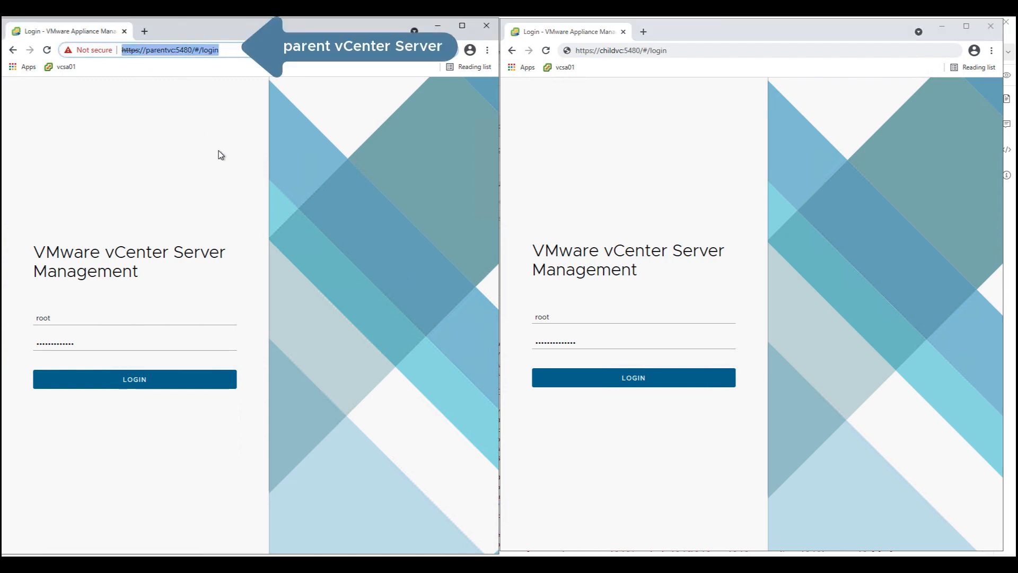
click(649, 49)
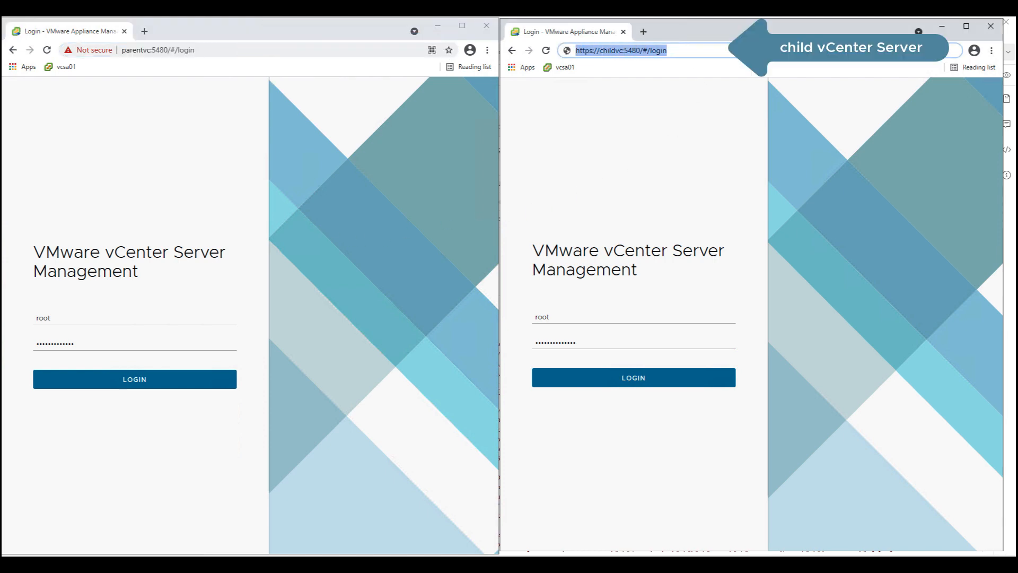
mouse_move(787, 326)
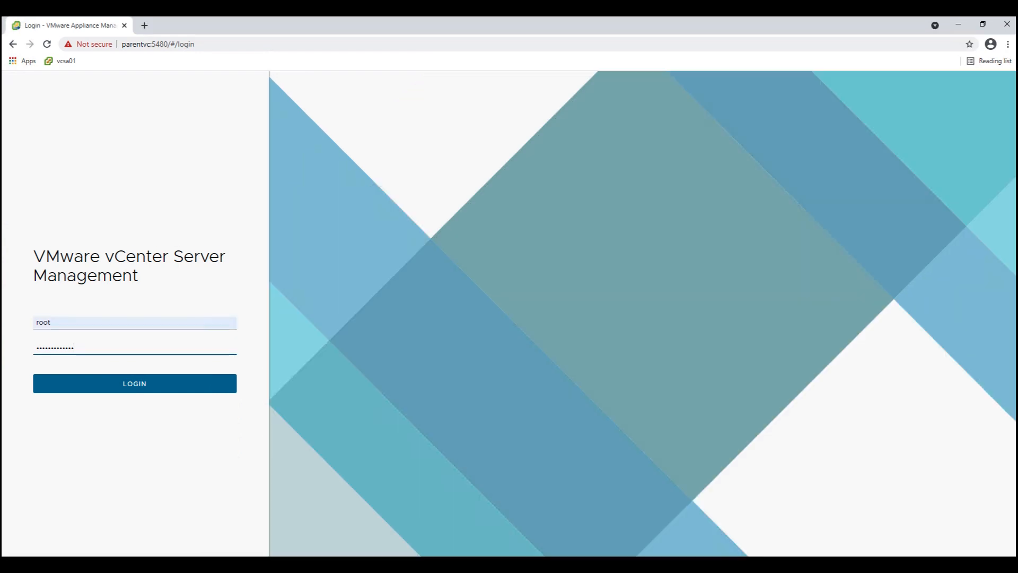
- Sign in to the parent appliance and review its enabled daily backup schedule, then its syslog settings
click(135, 383)
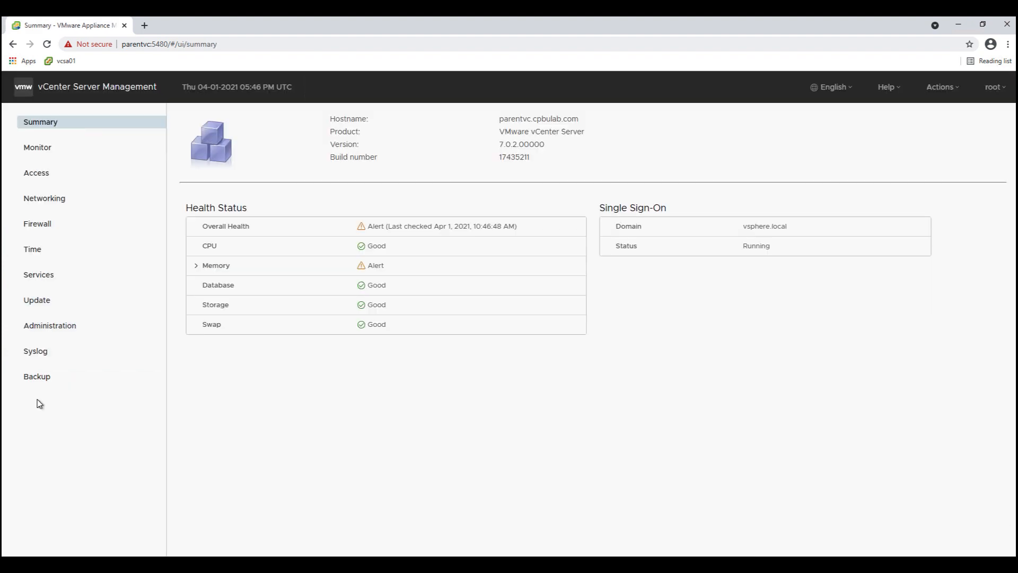
click(36, 376)
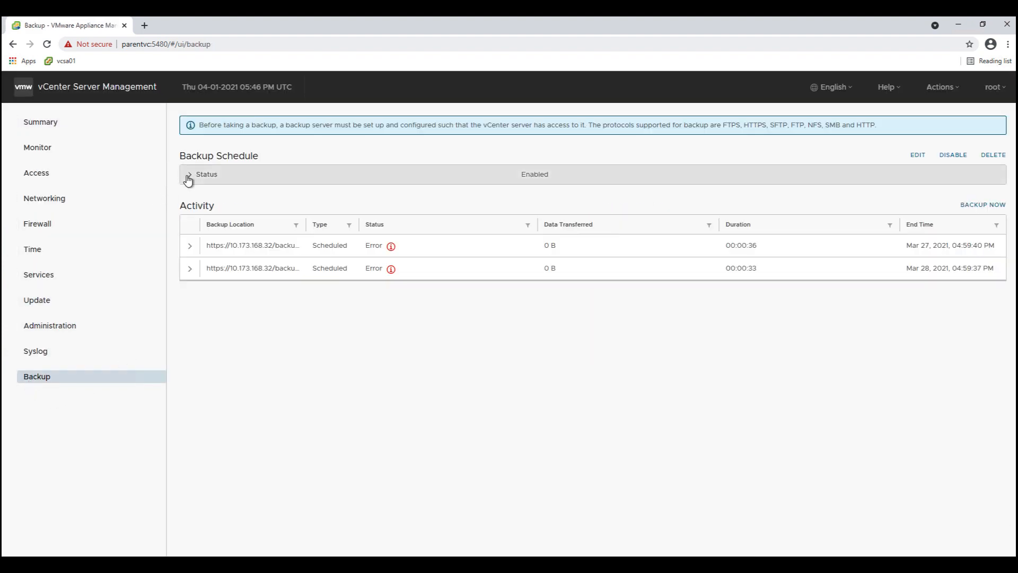
click(189, 174)
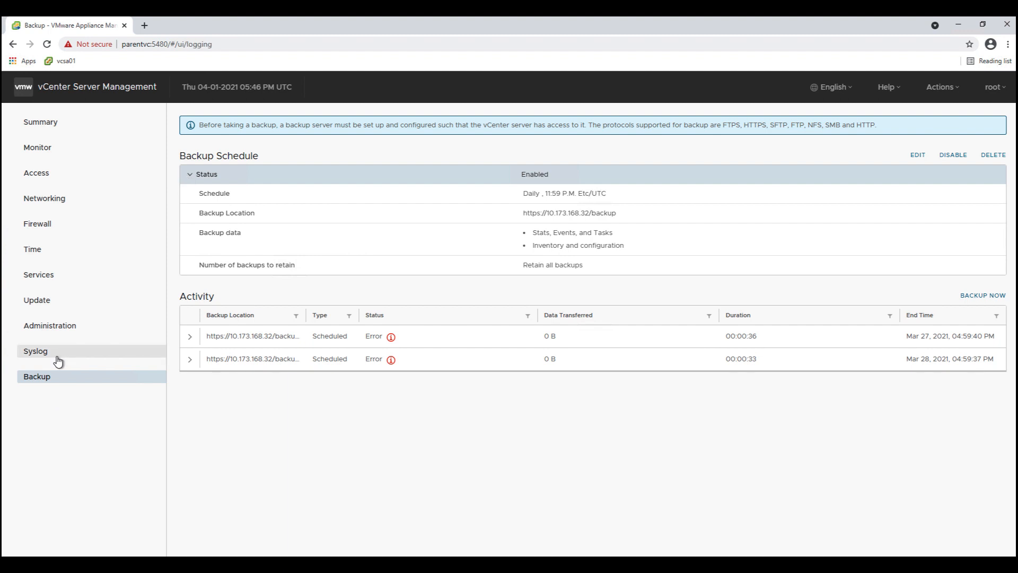
click(32, 248)
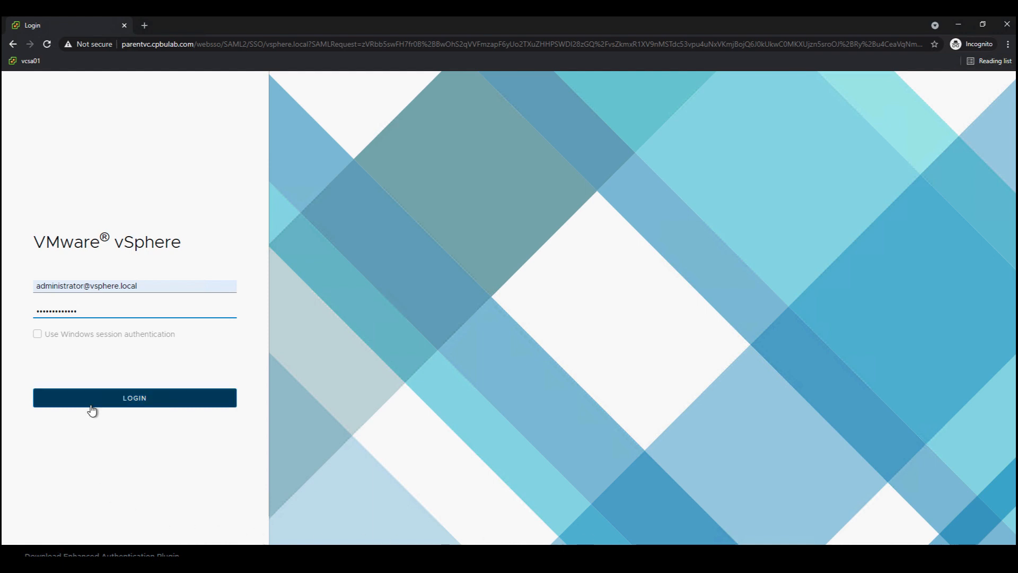
- Sign in as administrator and view the level1_admin role's usage under Administration > Roles
click(134, 398)
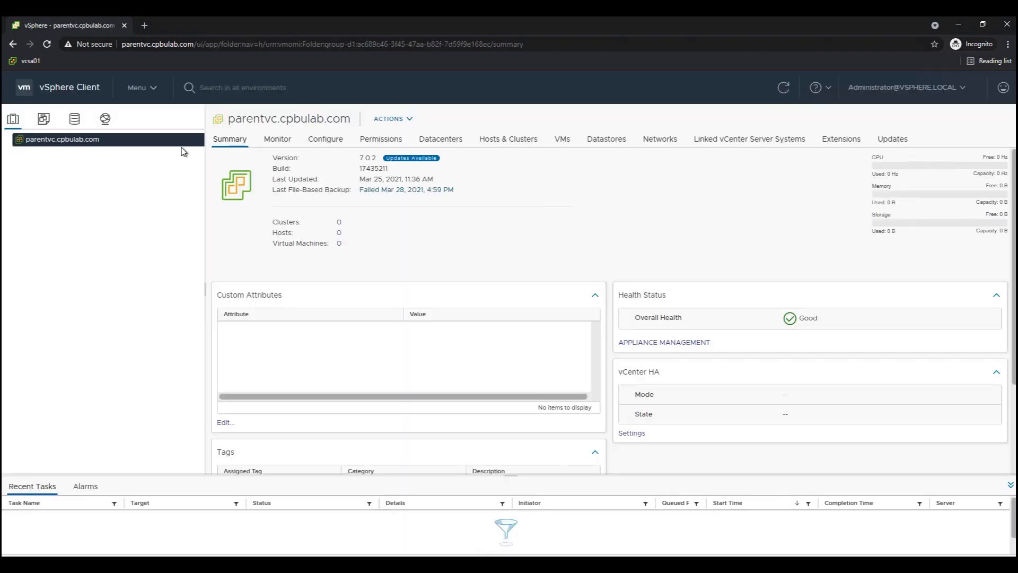
click(140, 88)
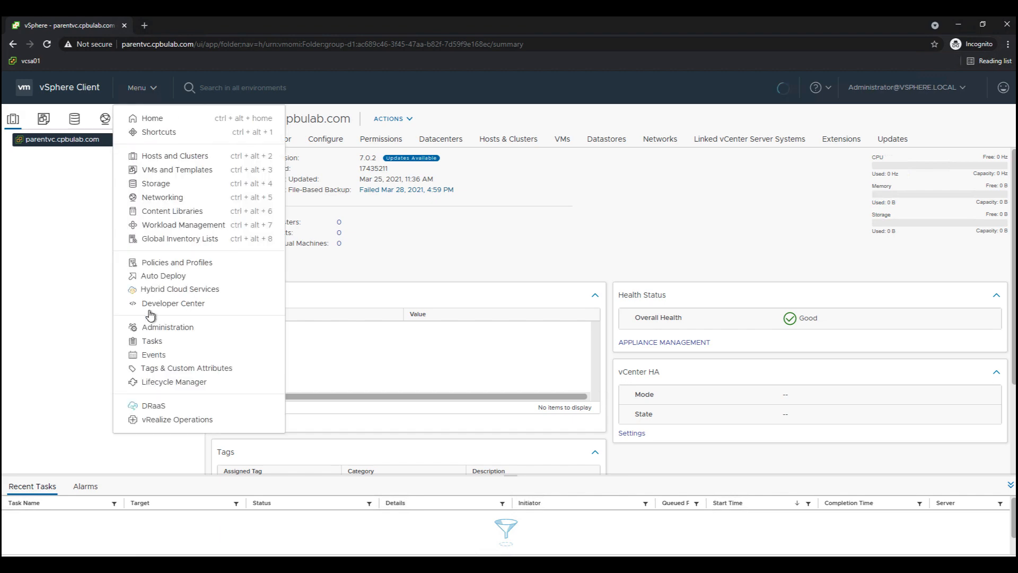
click(167, 326)
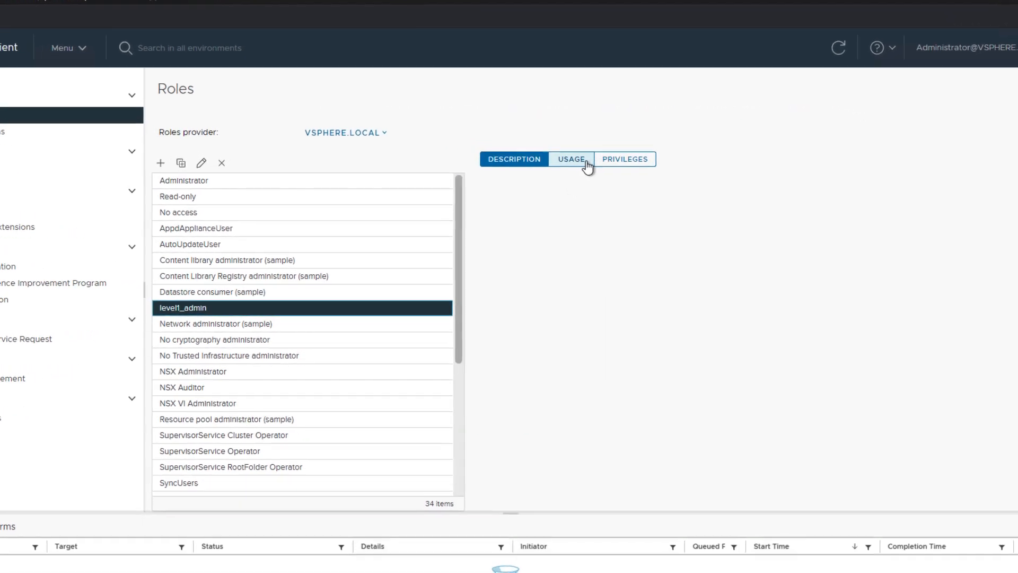
click(572, 159)
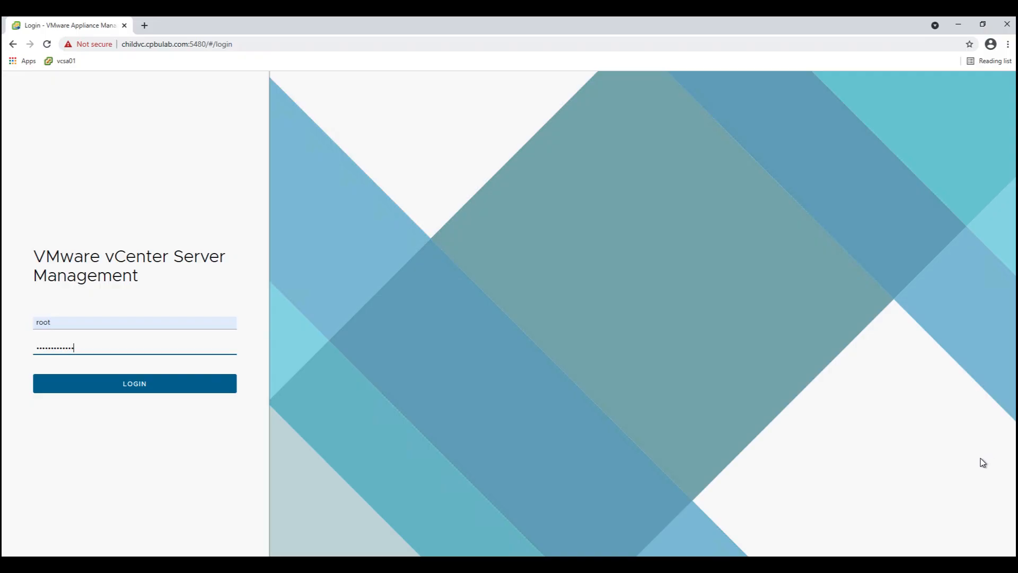
mouse_move(134, 383)
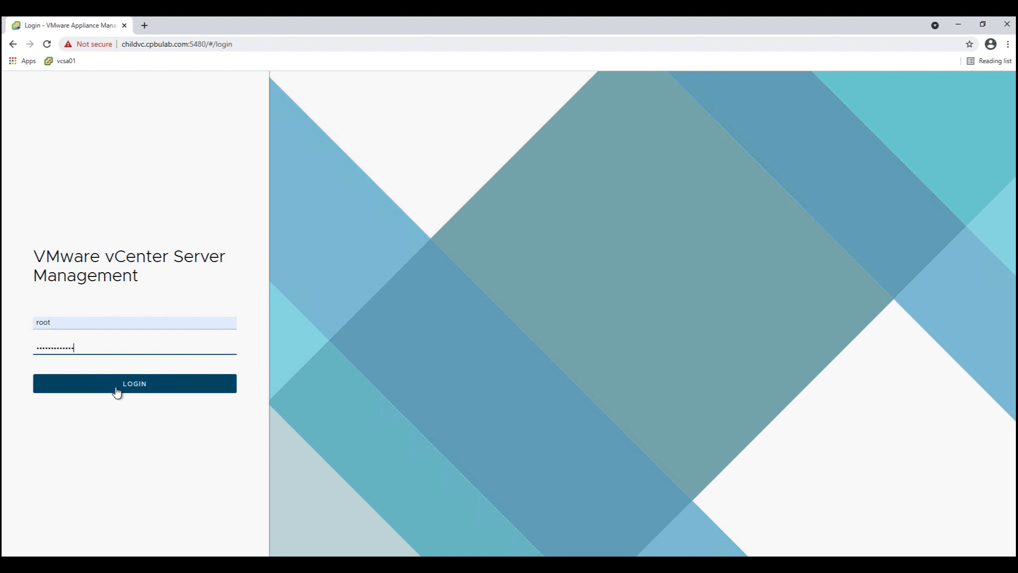
- Sign in to the child appliance and inspect its empty backup, syslog and time settings
click(135, 383)
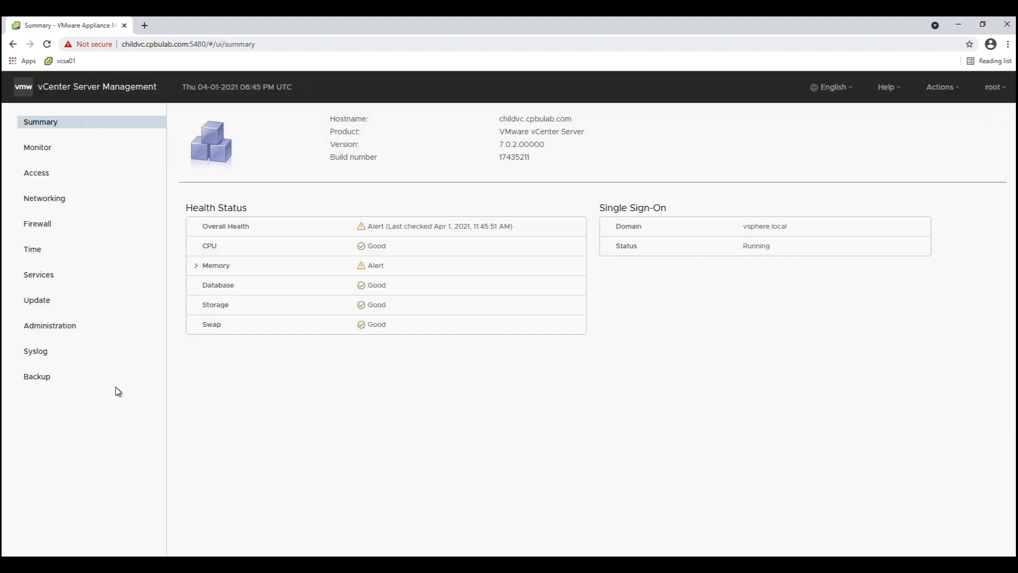
click(37, 377)
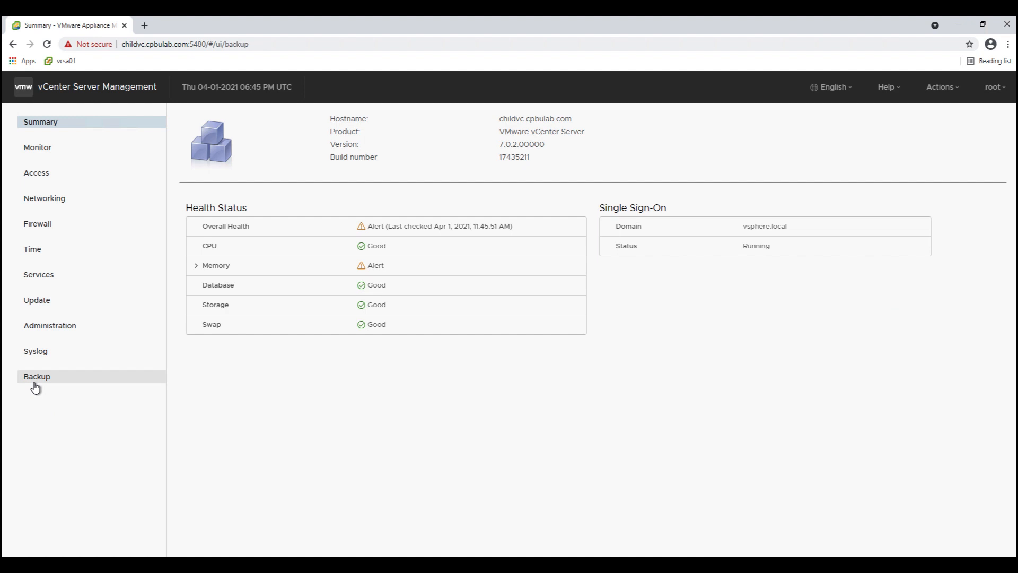
click(36, 375)
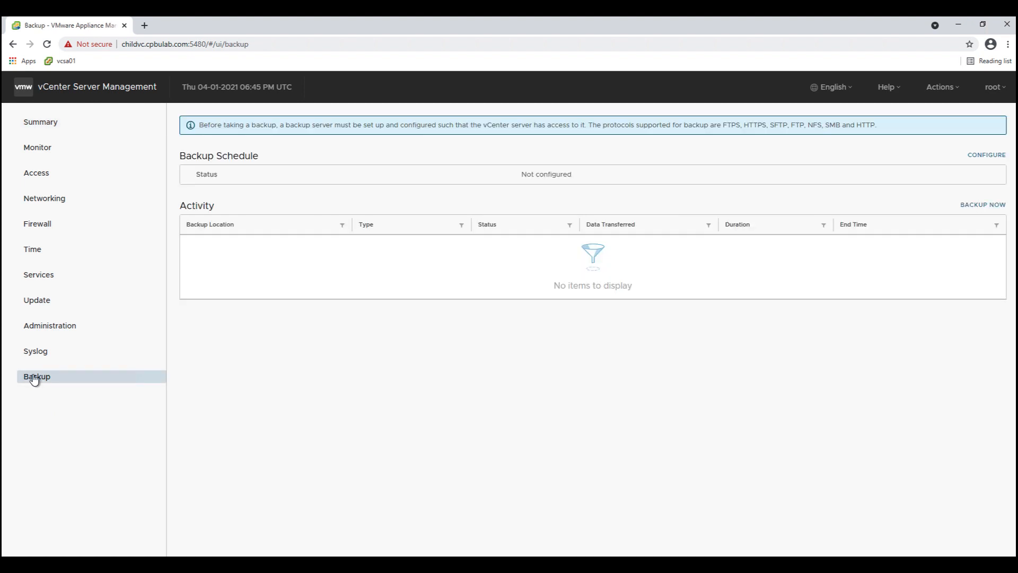
click(35, 351)
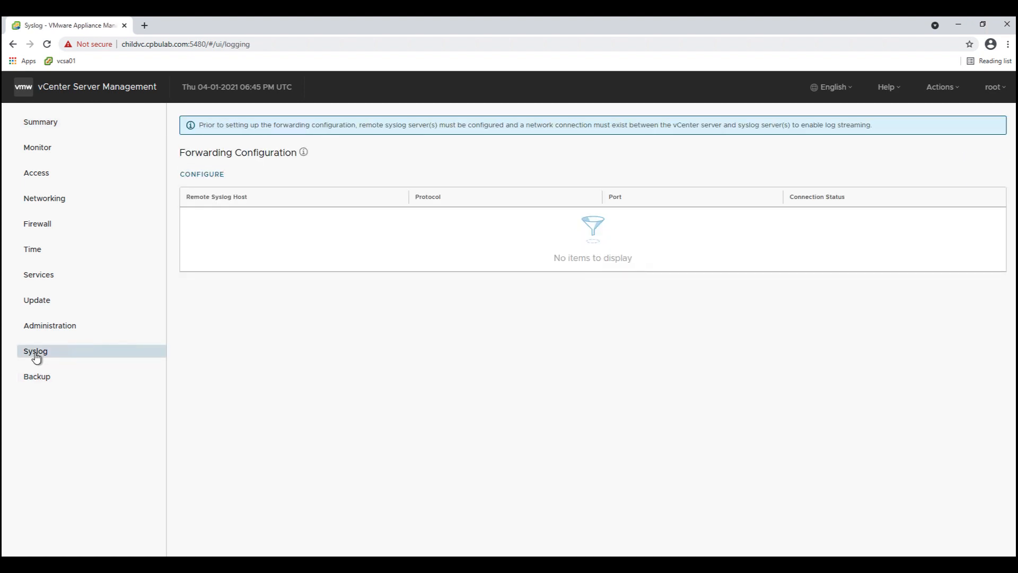
mouse_move(31, 249)
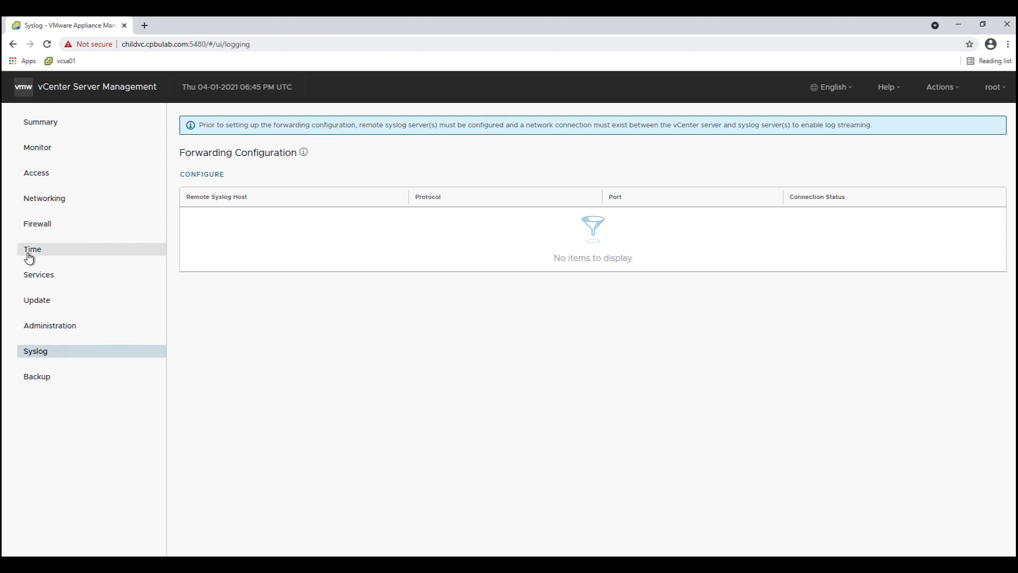
click(31, 248)
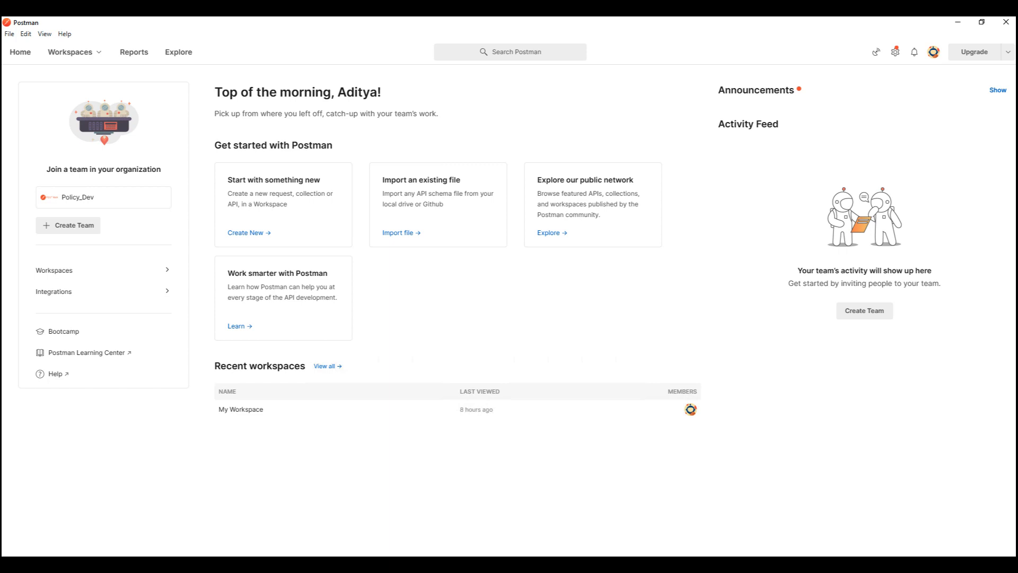
- In My Workspace, send the parent_vc Authentication request and obtain a 200 OK session token
click(71, 52)
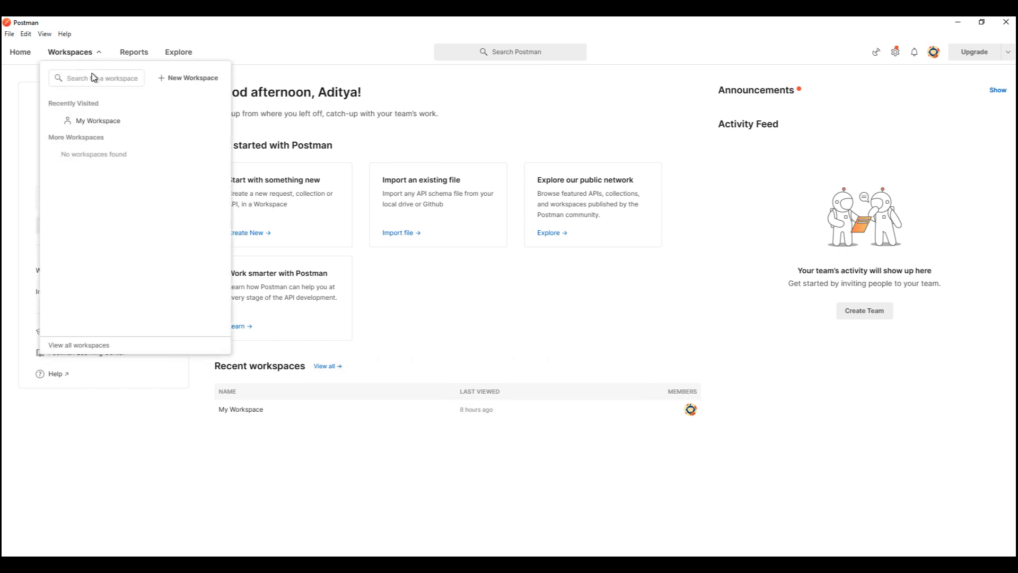
click(97, 120)
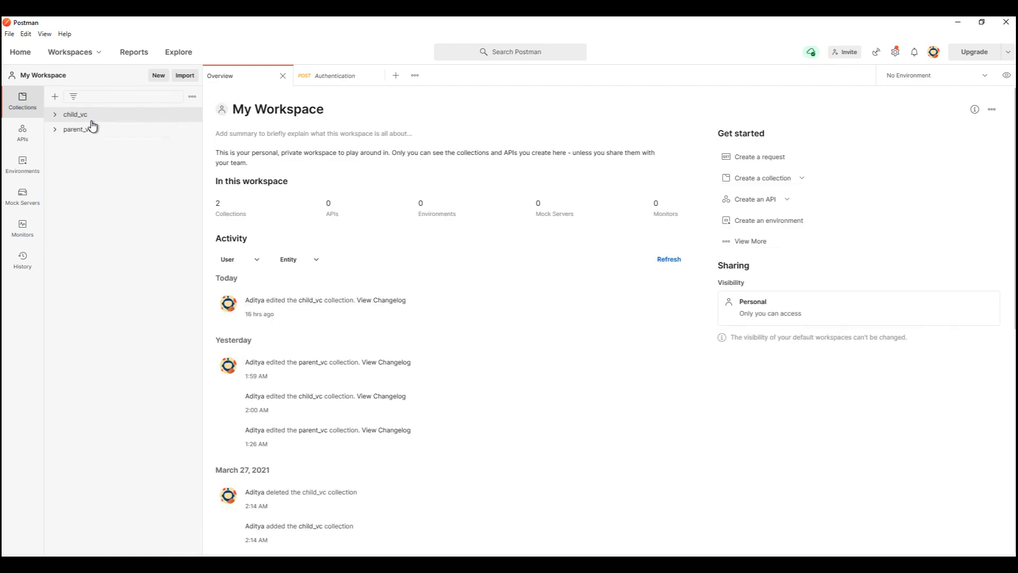
click(77, 129)
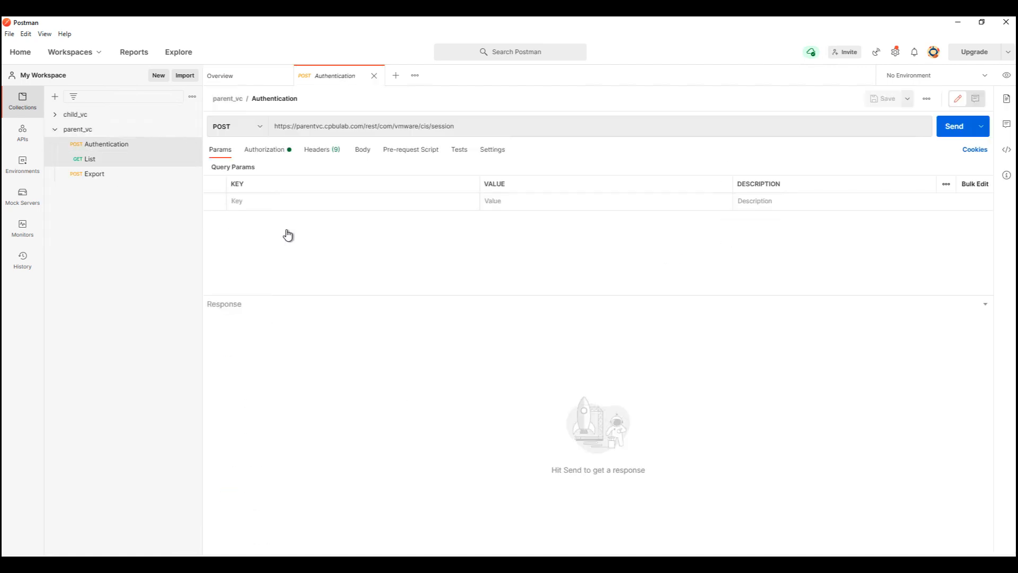
click(954, 126)
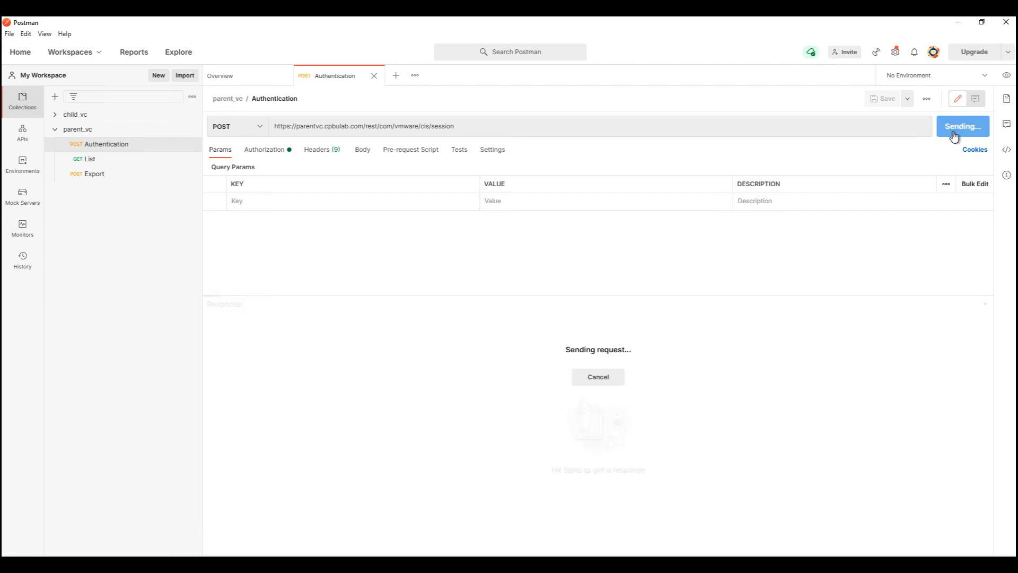
click(960, 127)
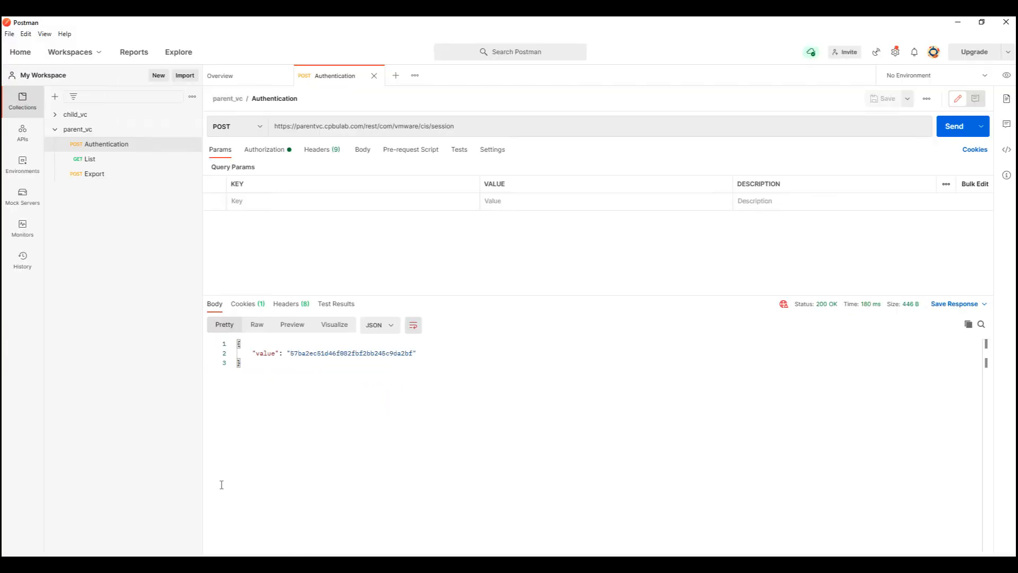
mouse_move(89, 160)
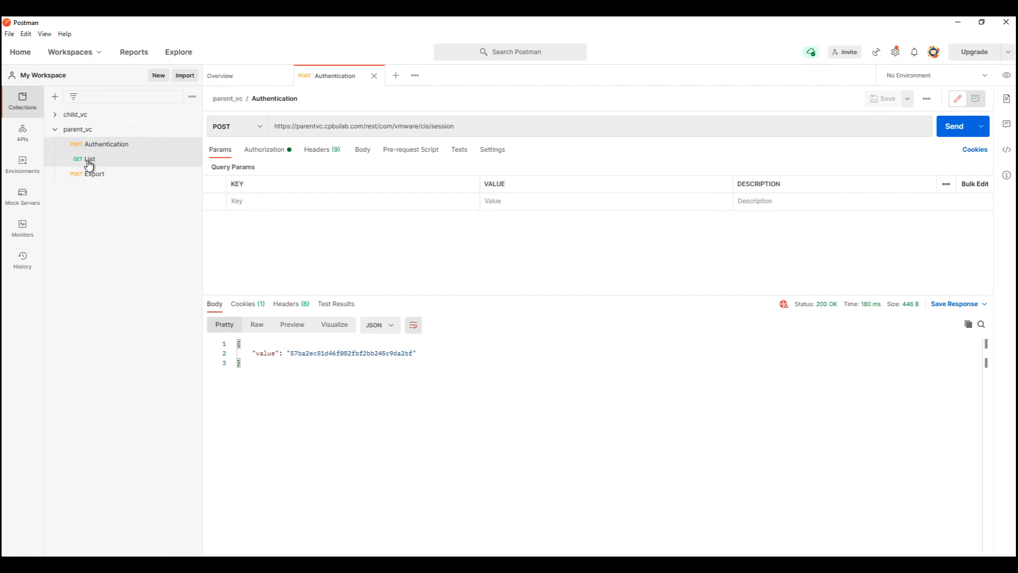
- Run the parent_vc List request to return the available configuration profiles
click(89, 159)
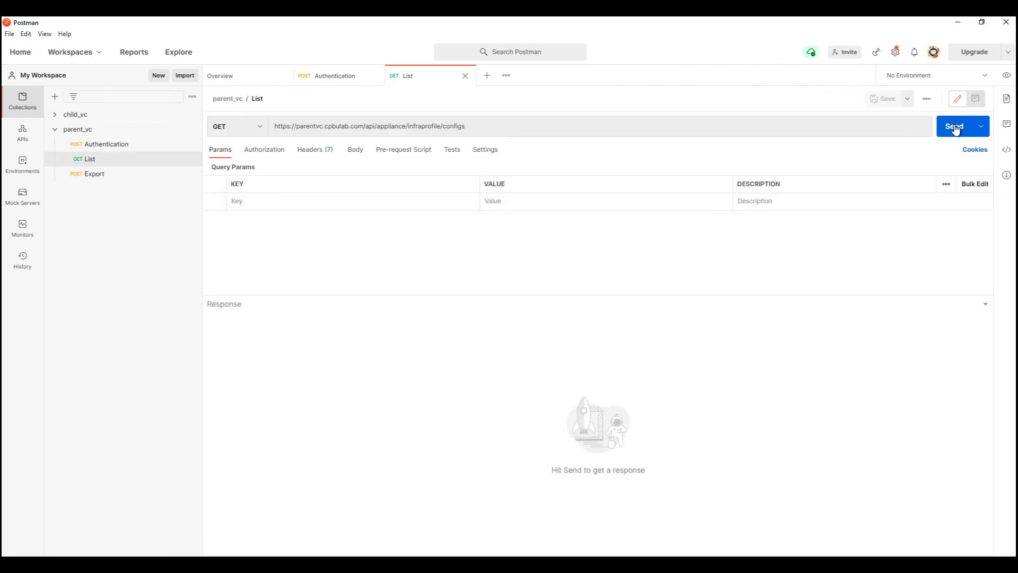
click(954, 126)
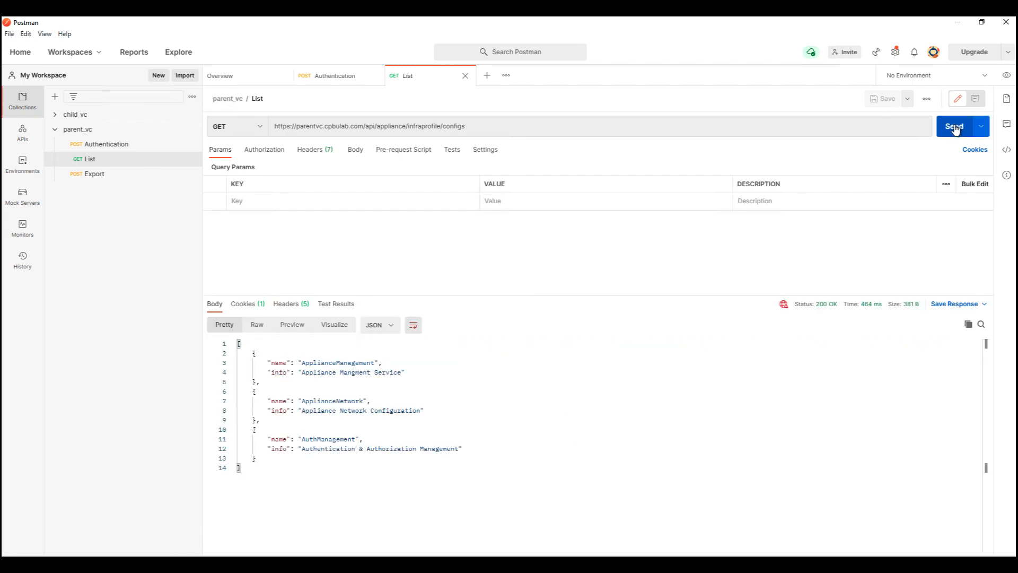
mouse_move(605, 533)
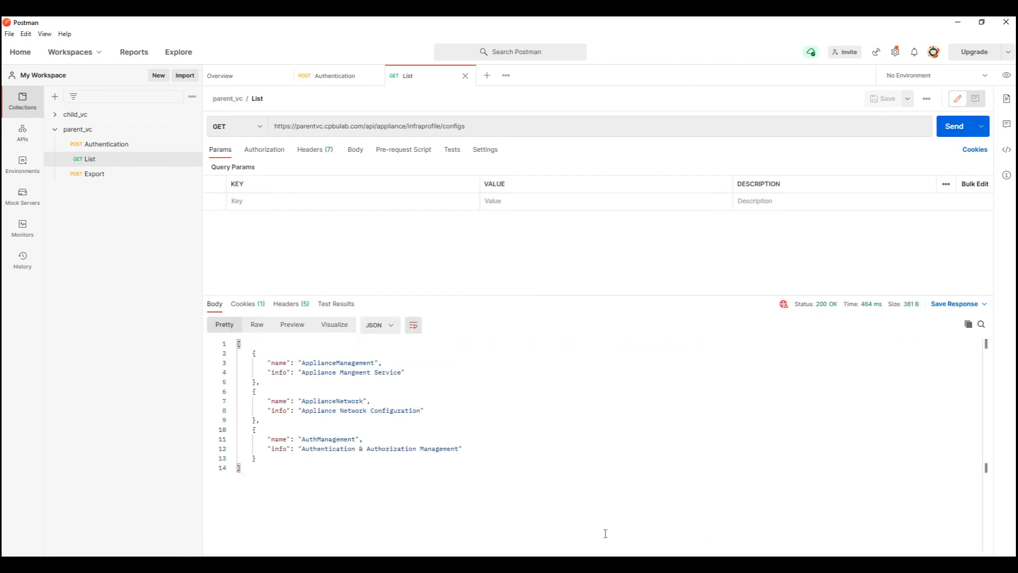
mouse_move(566, 524)
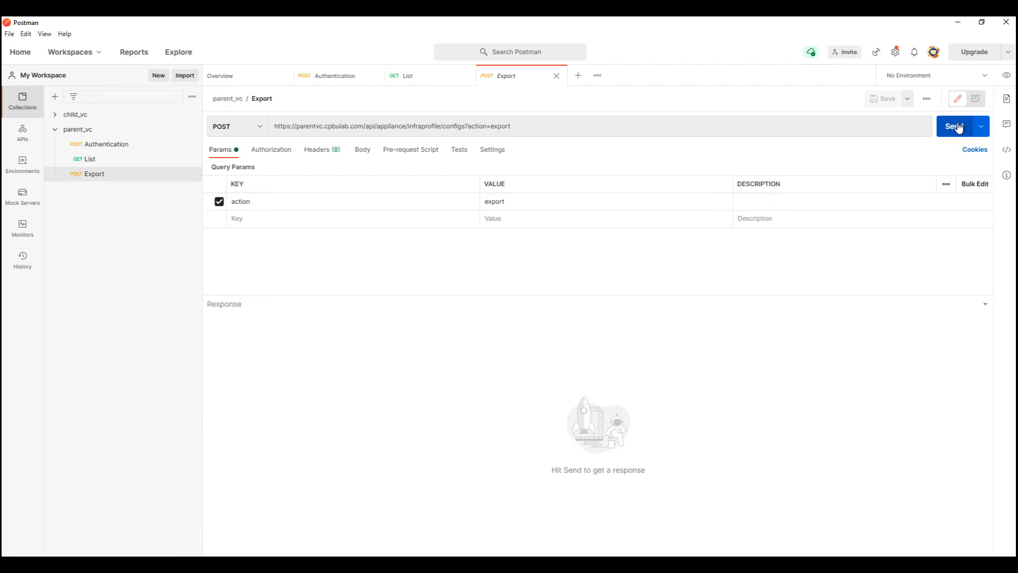
- Send the parent_vc Export request and scroll through the returned configuration JSON
click(955, 126)
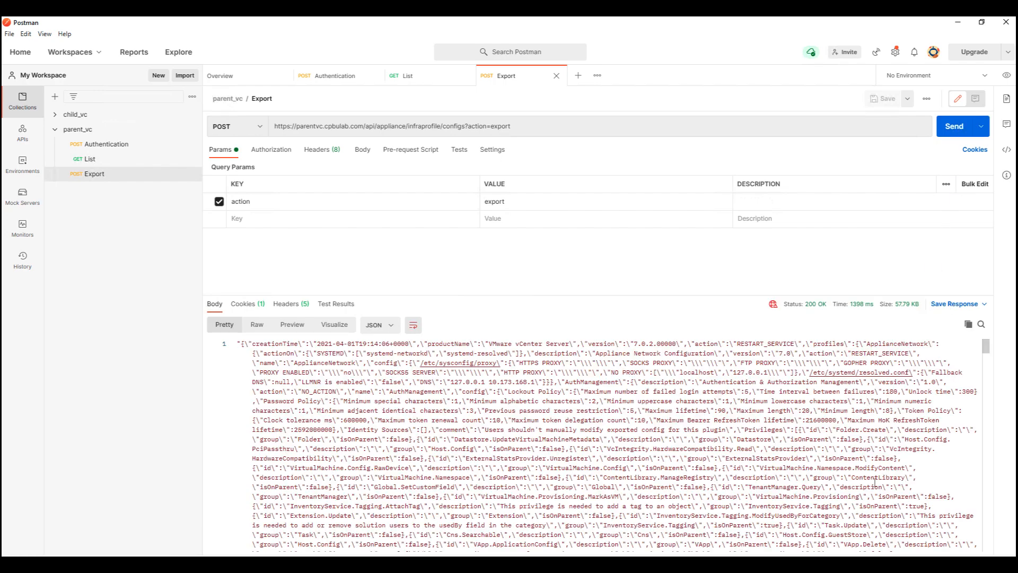
scroll(down, 3)
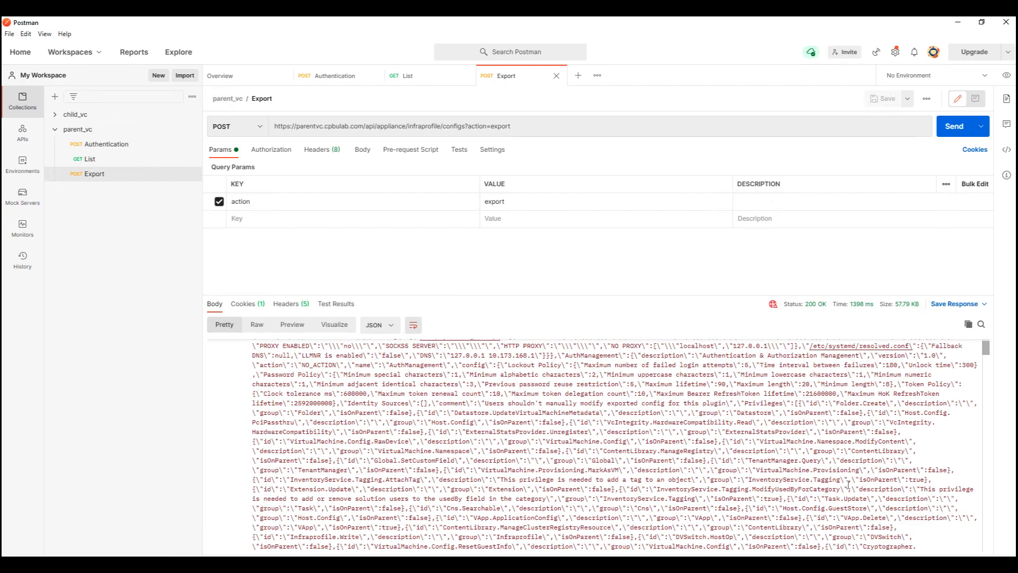
scroll(down, 3)
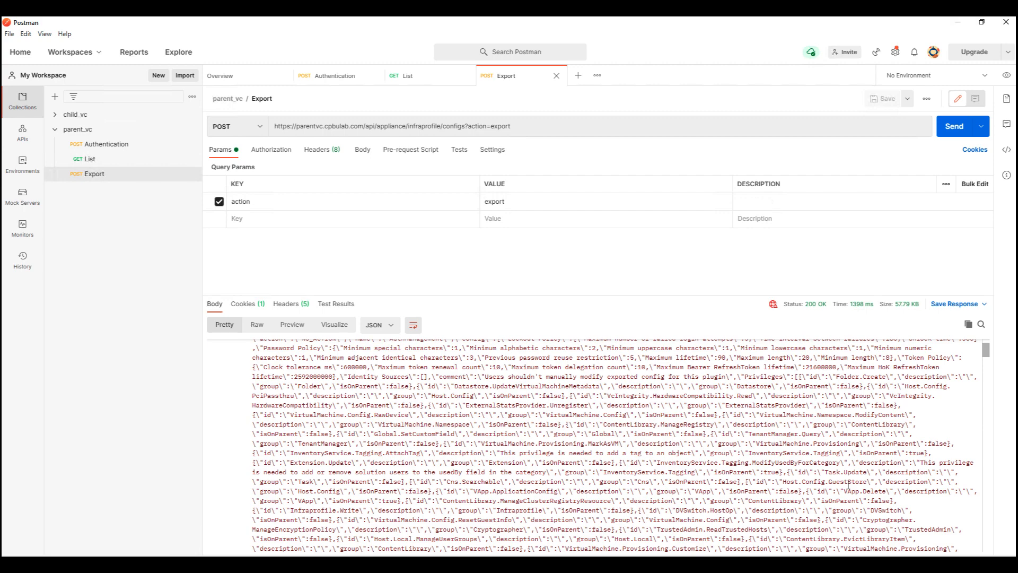
scroll(down, 3)
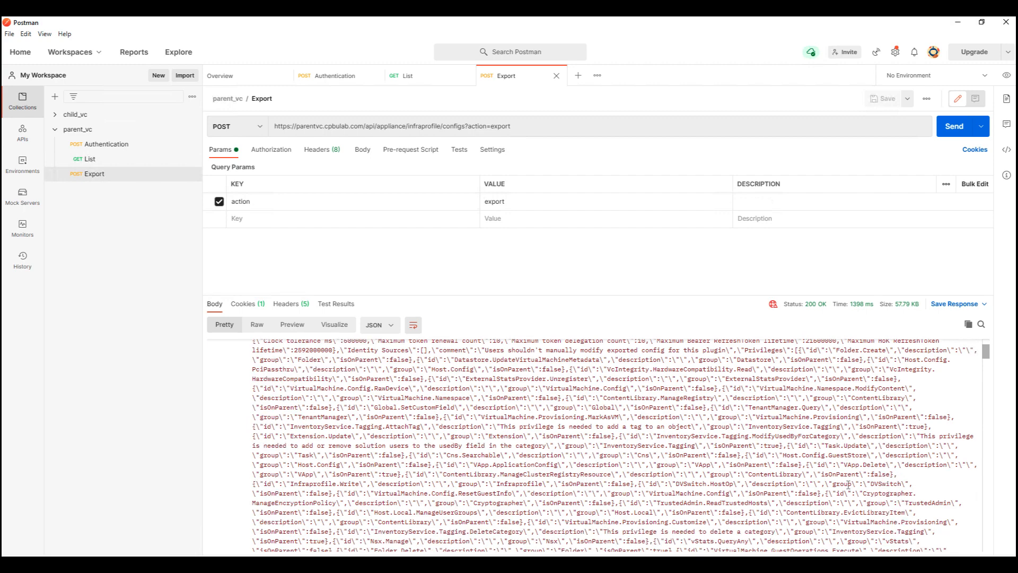
scroll(down, 3)
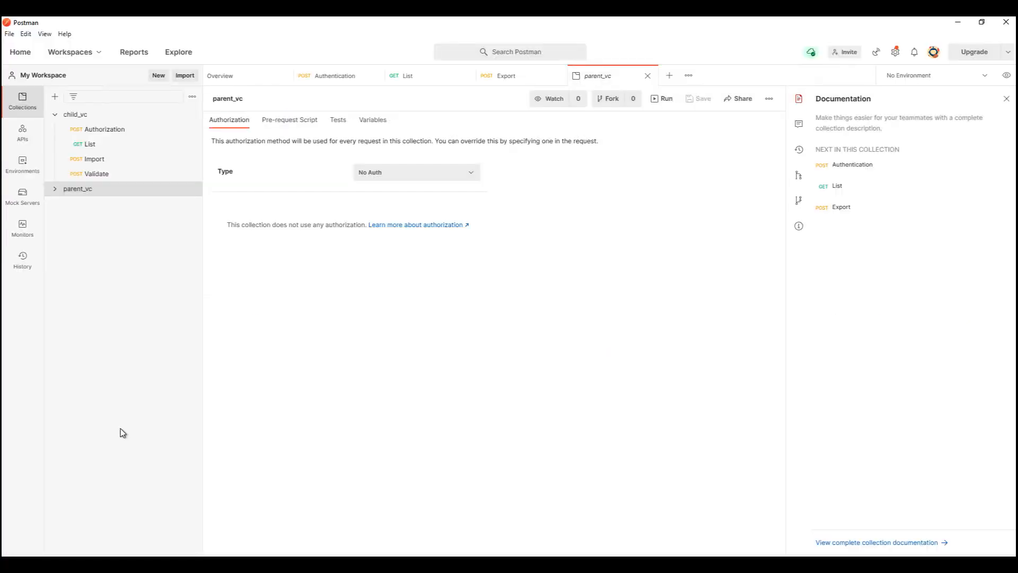
mouse_move(104, 129)
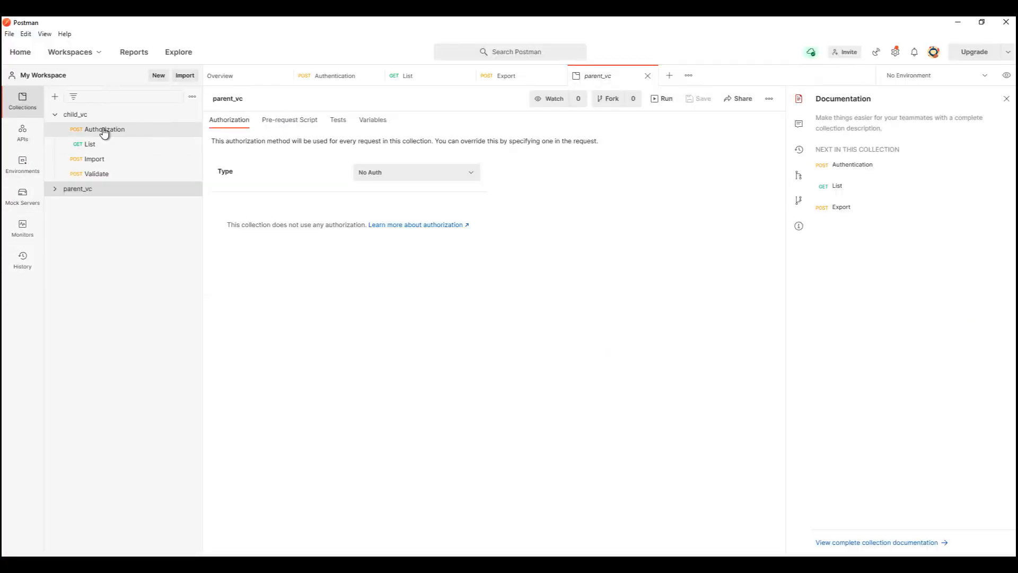
- Send the child_vc Authorization request to obtain a session for the child vCenter
click(103, 128)
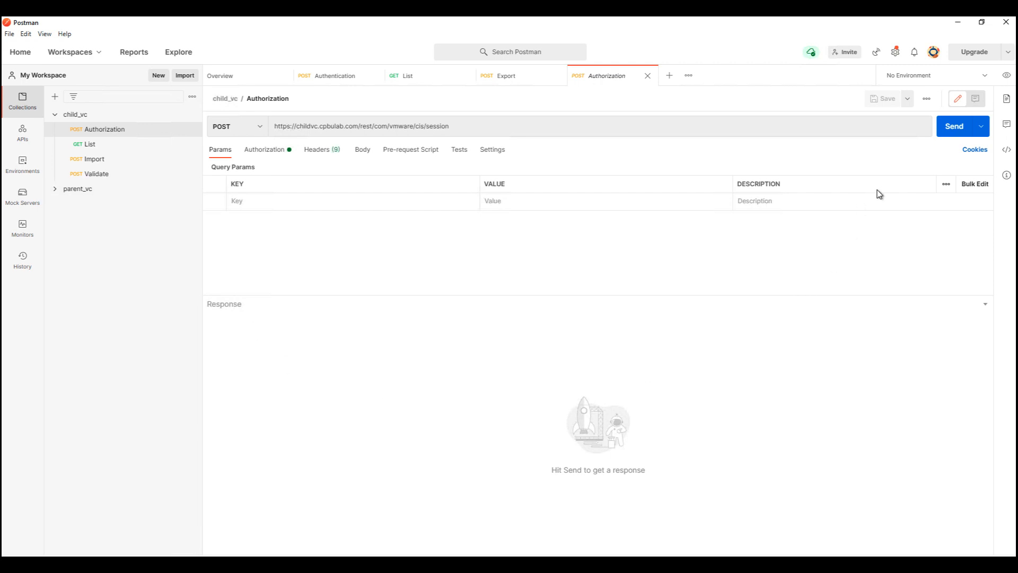
click(953, 126)
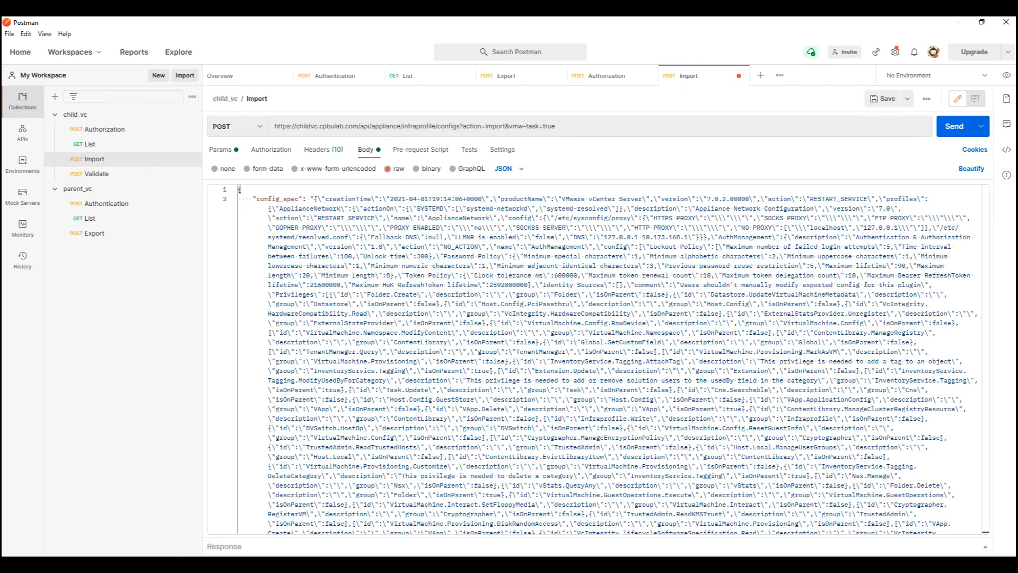
mouse_move(857, 547)
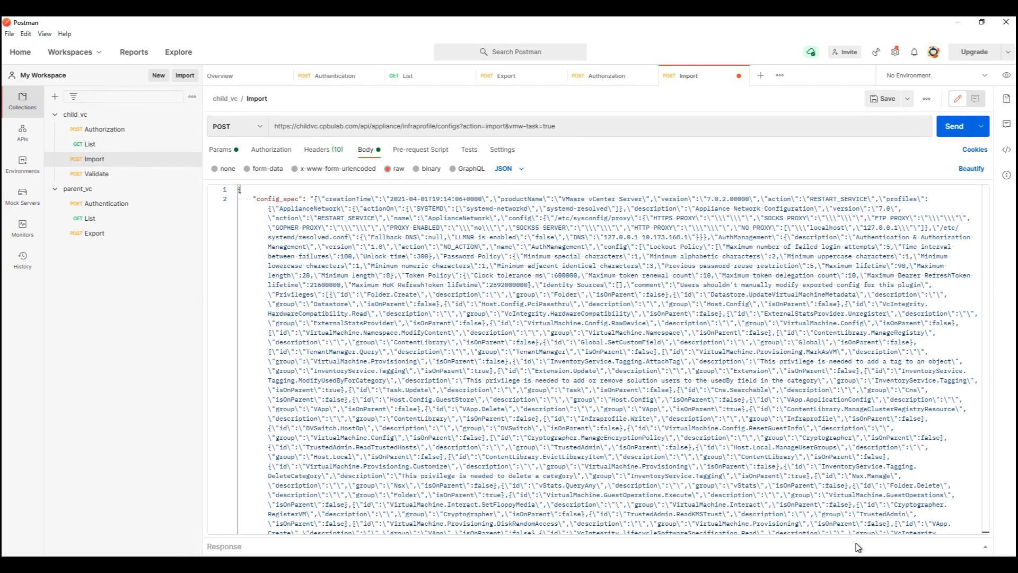
- Review the config_spec JSON body and send the child_vc Import request
scroll(down, 3)
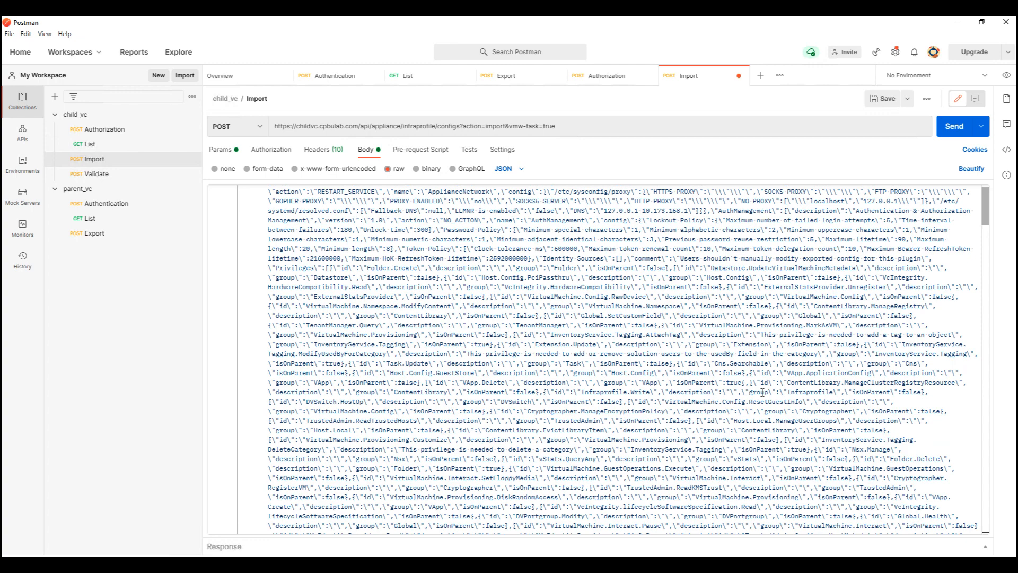
click(971, 169)
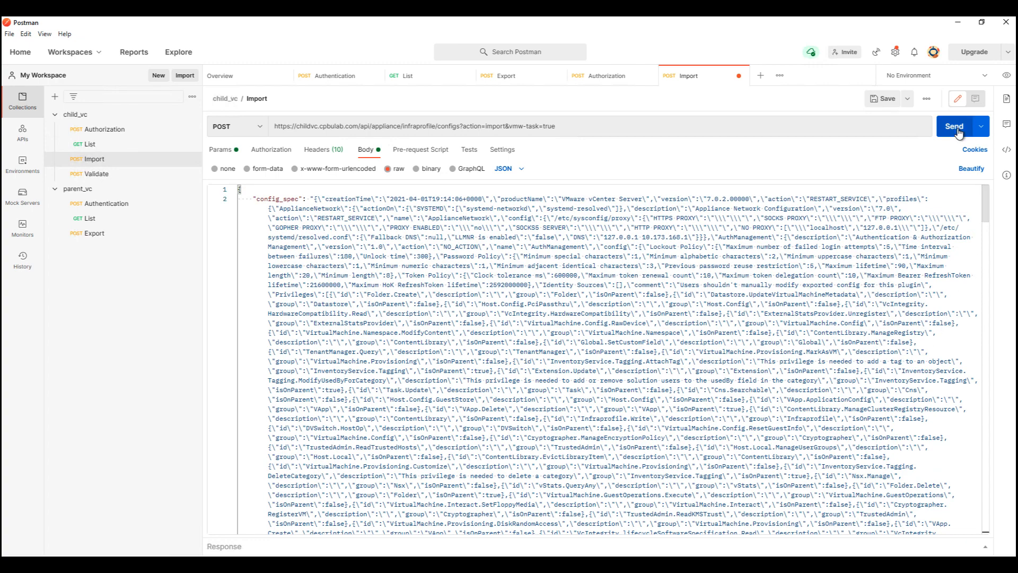
click(955, 126)
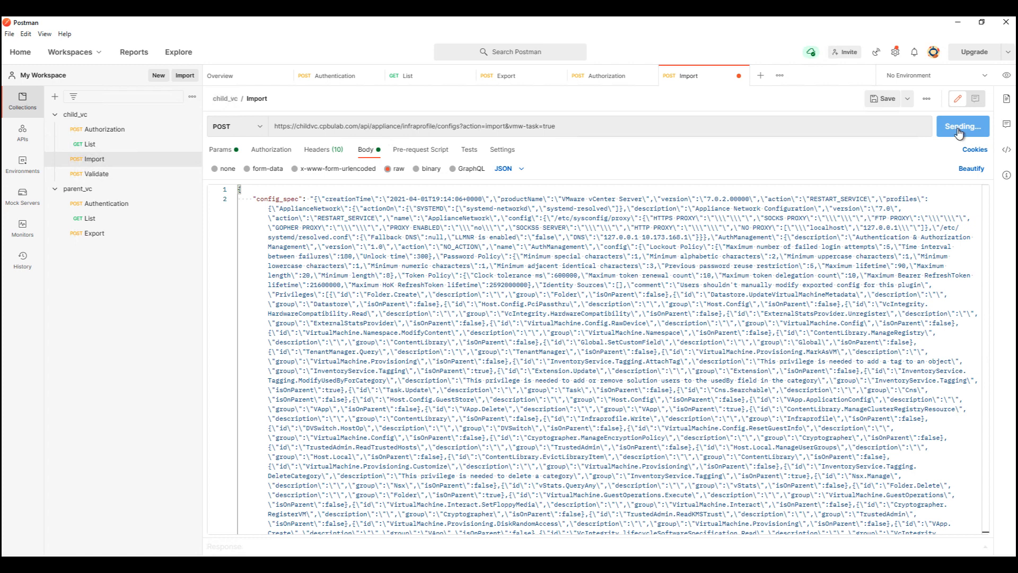
click(959, 126)
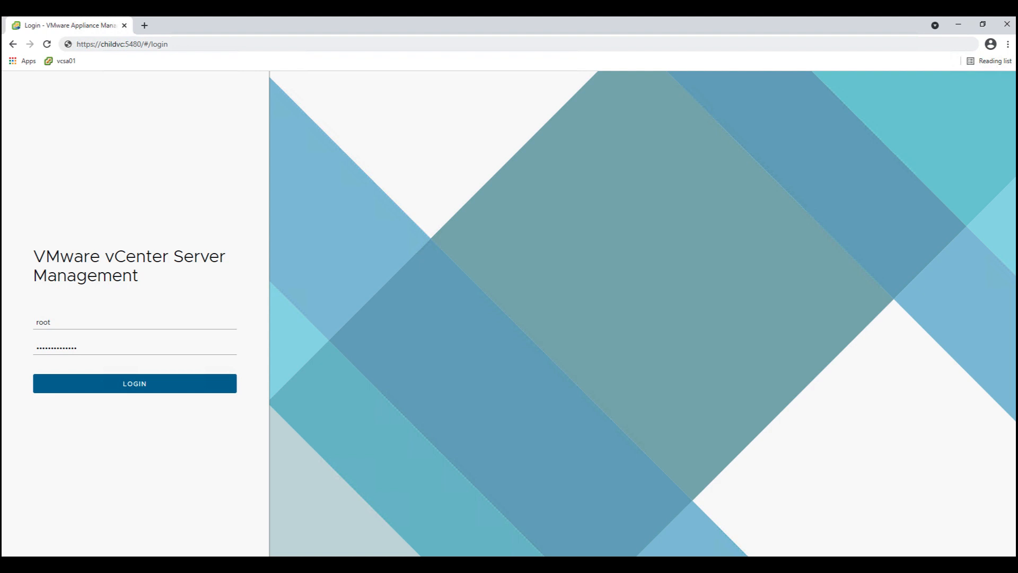
mouse_move(134, 383)
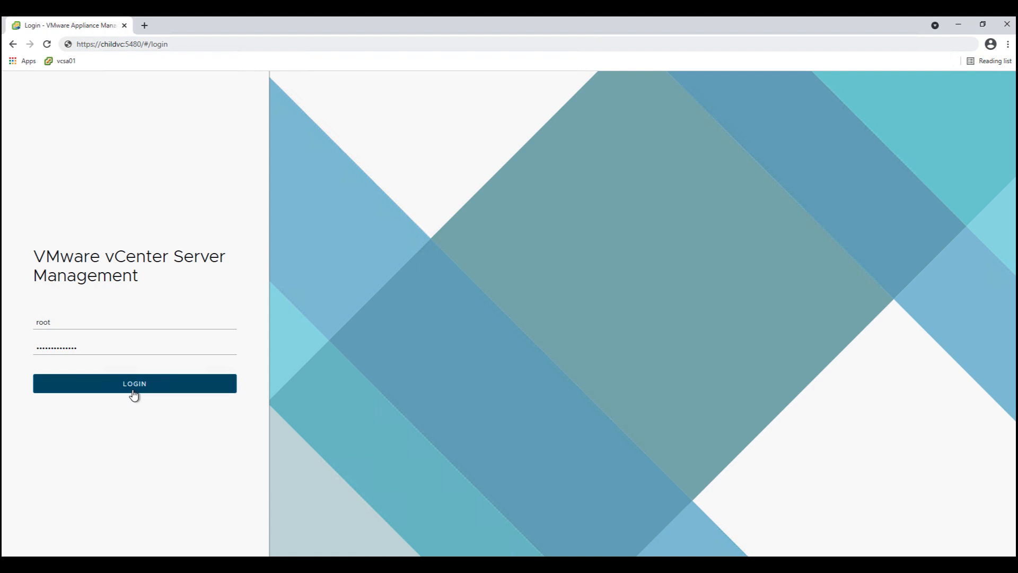
- Sign in to the child appliance and confirm the imported daily backup schedule and syslog forwarding to 10.173.168.30
click(134, 383)
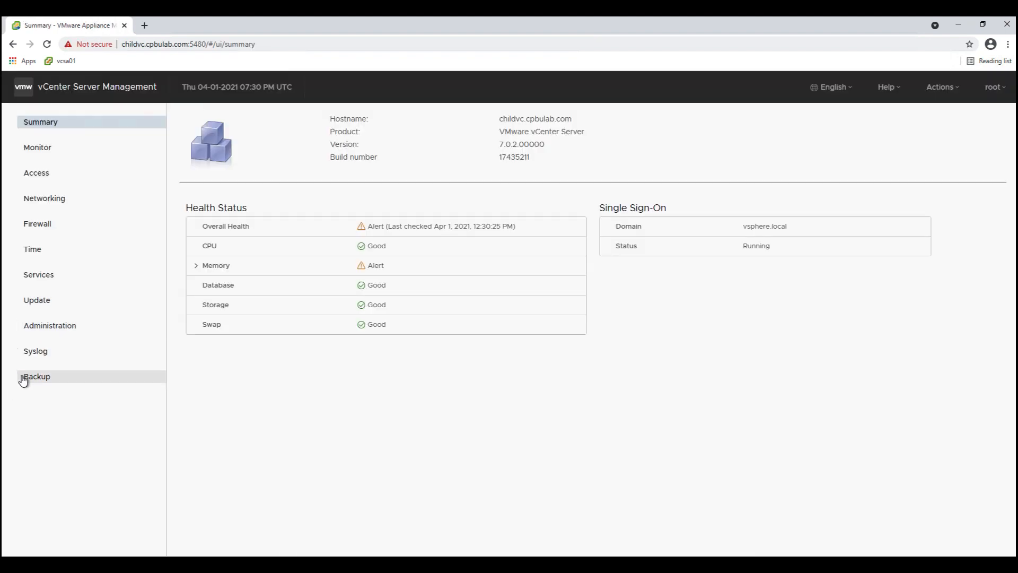
click(36, 376)
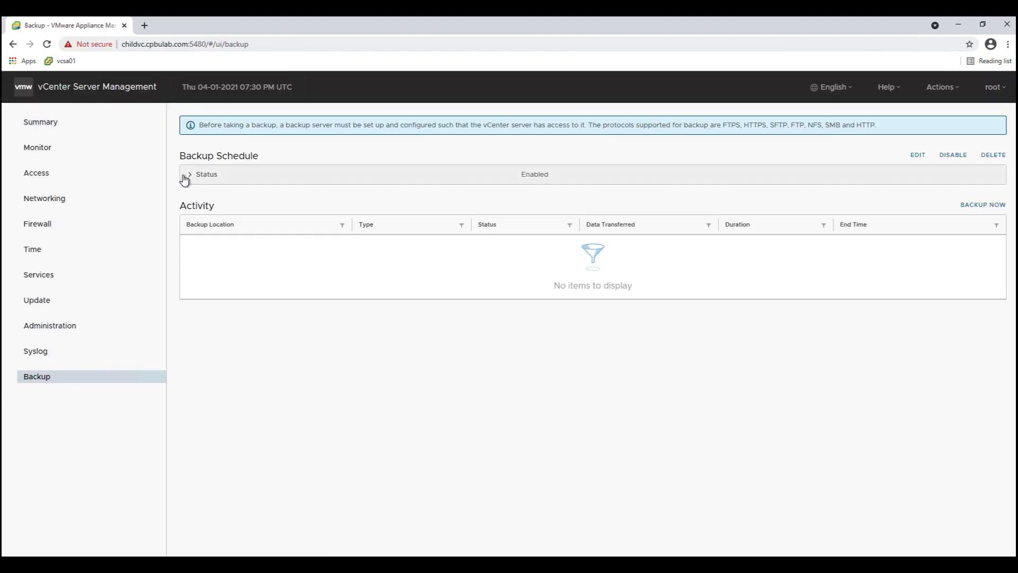
click(189, 174)
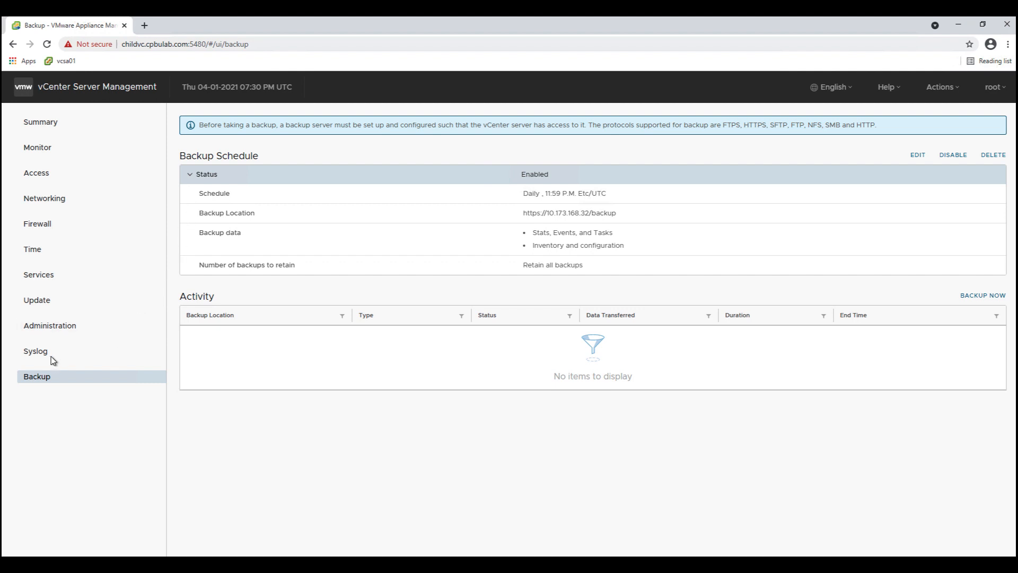
click(35, 351)
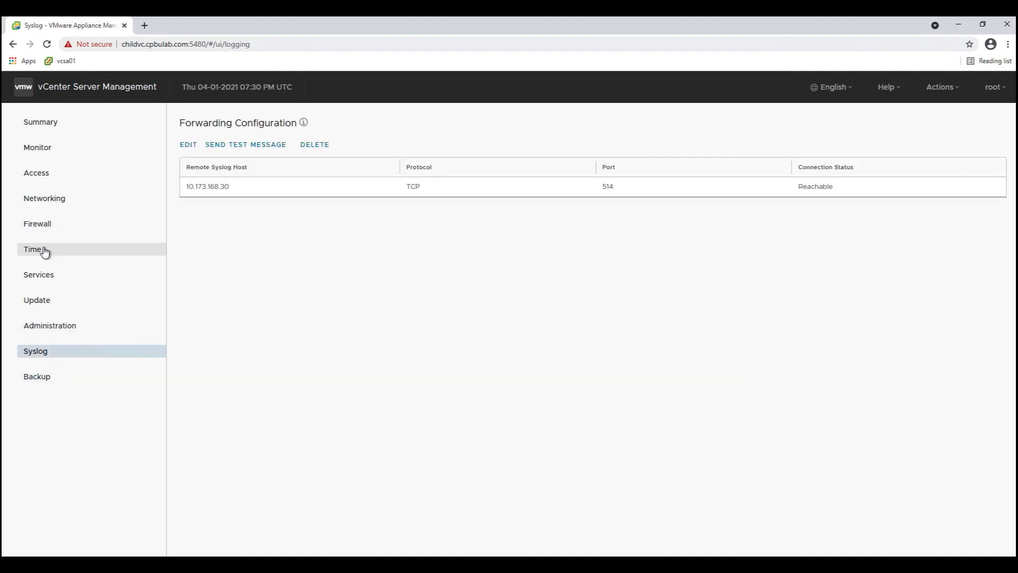
click(32, 248)
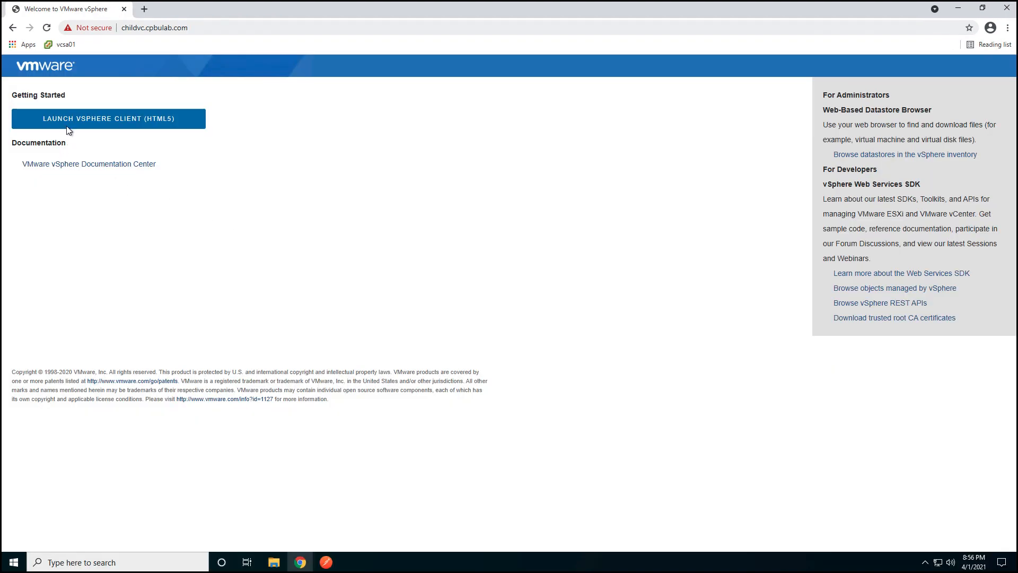
- Launch the child vSphere Client and view the imported level1_admin role's privileges
click(109, 118)
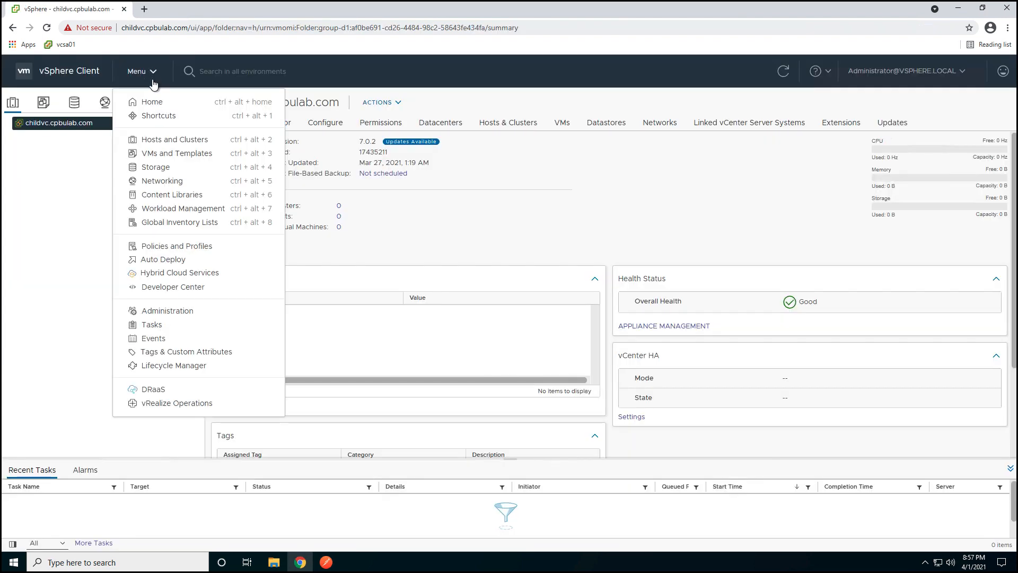
mouse_move(167, 311)
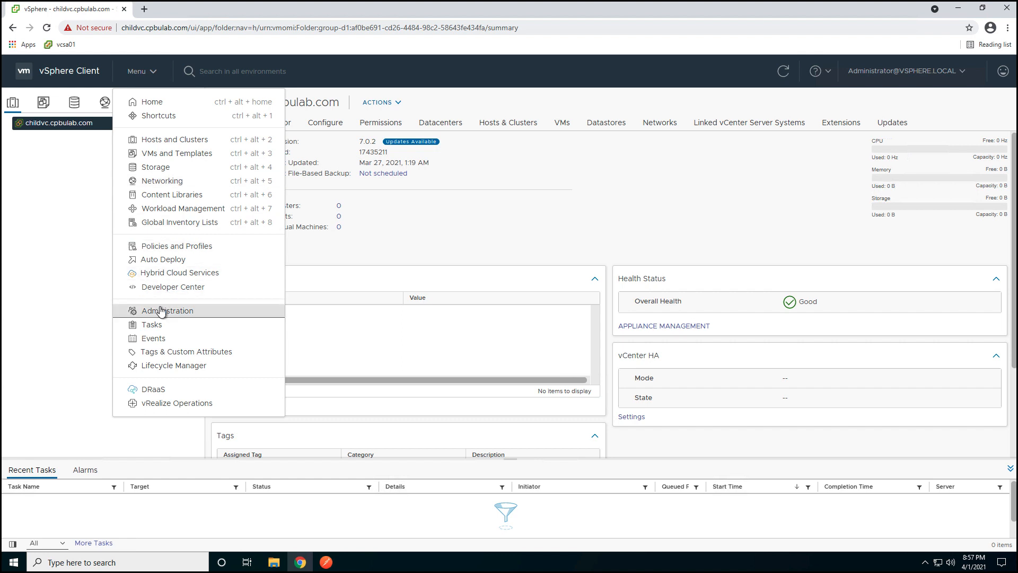
click(167, 311)
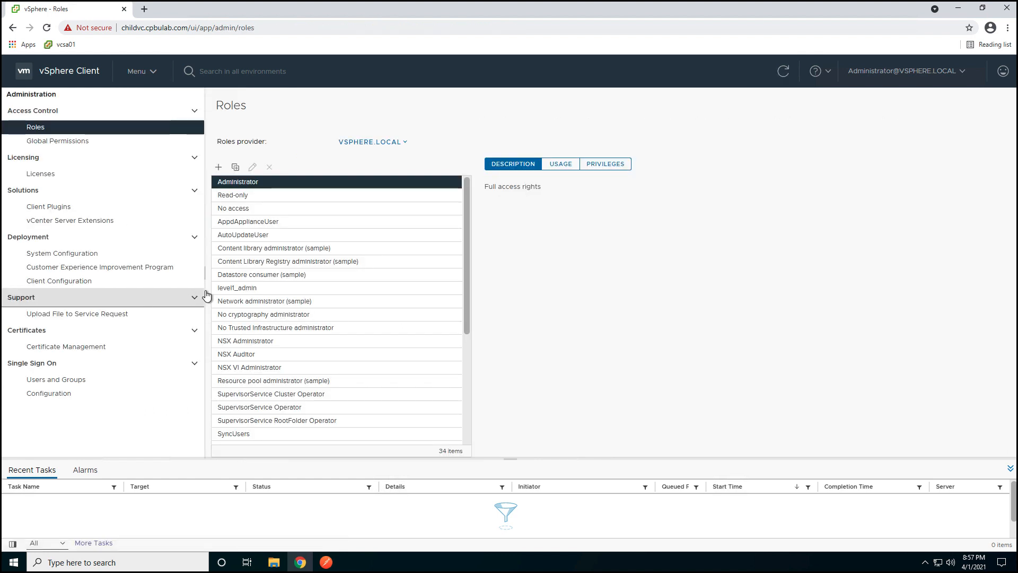
click(236, 288)
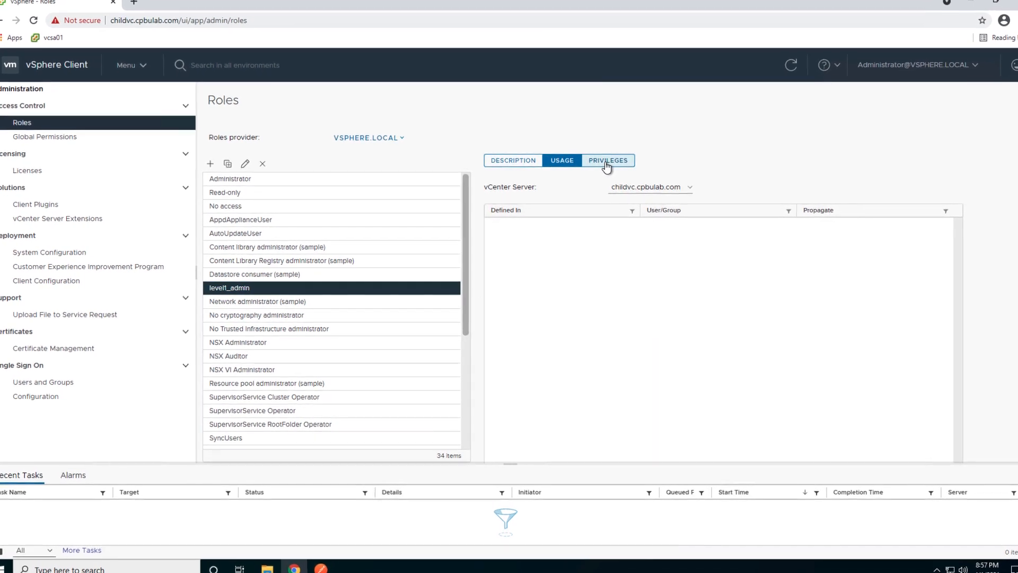
click(607, 160)
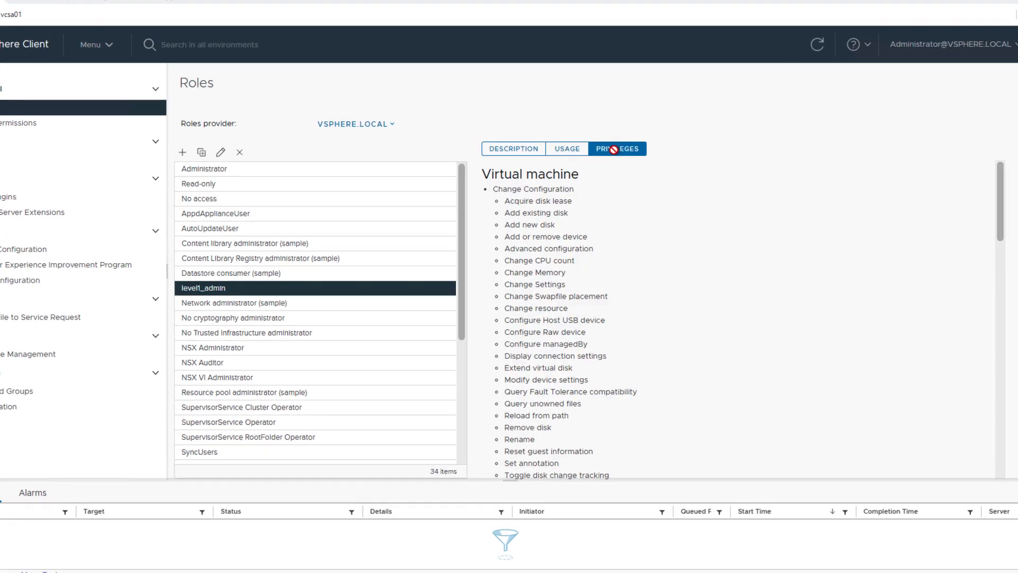